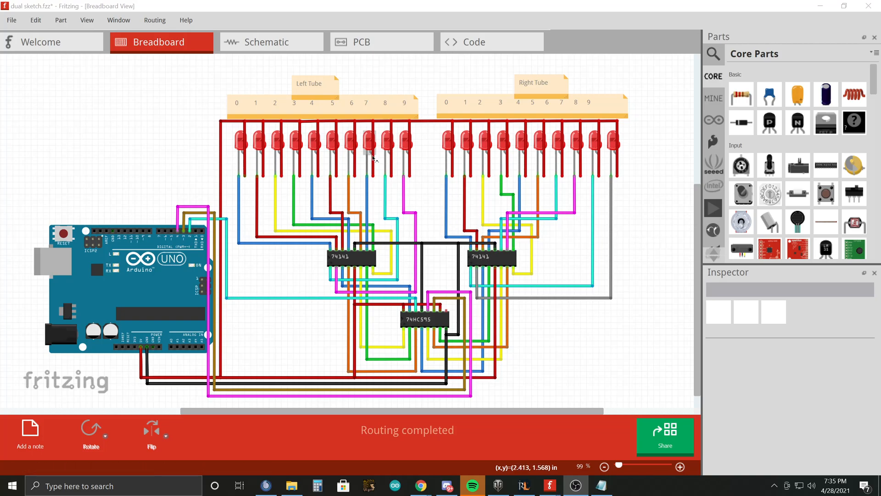
{"action": "mouse_move", "coordinate": [355, 182]}
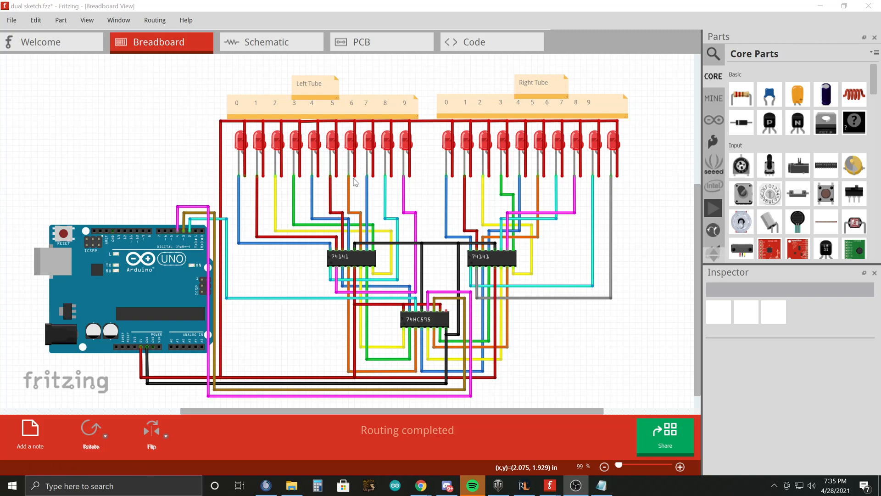
{"action": "mouse_move", "coordinate": [349, 185]}
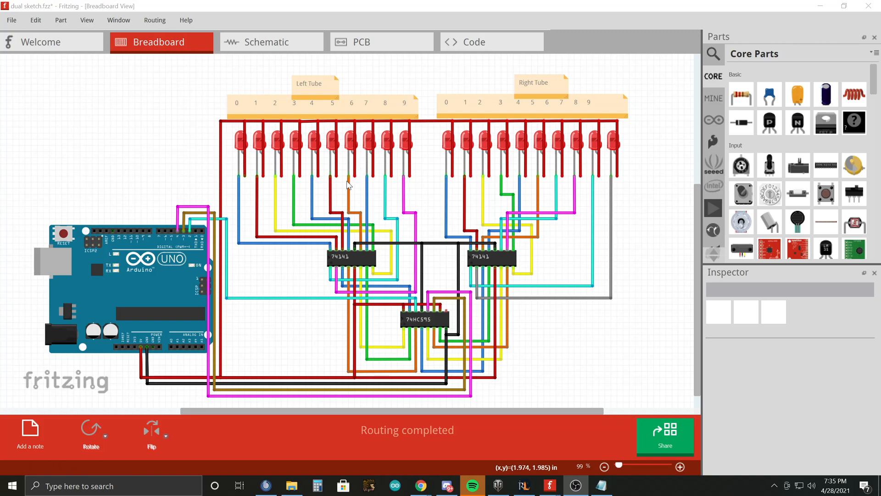
{"action": "mouse_move", "coordinate": [297, 237]}
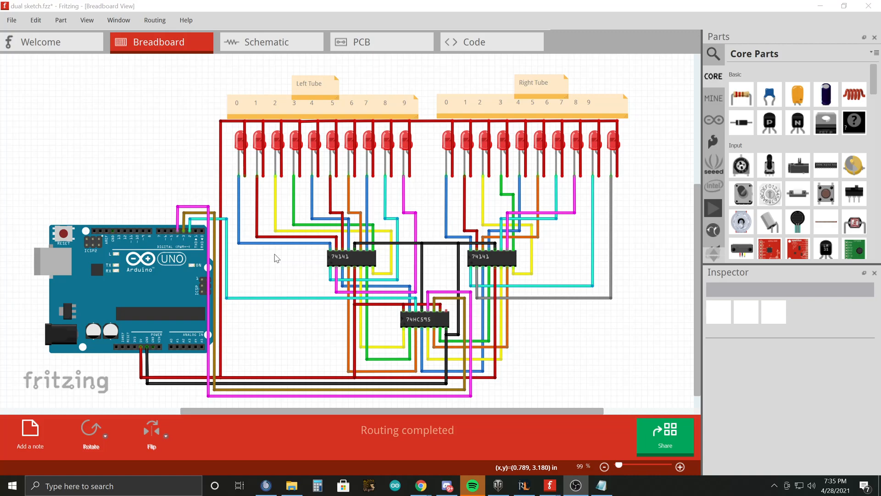
{"action": "mouse_move", "coordinate": [424, 259]}
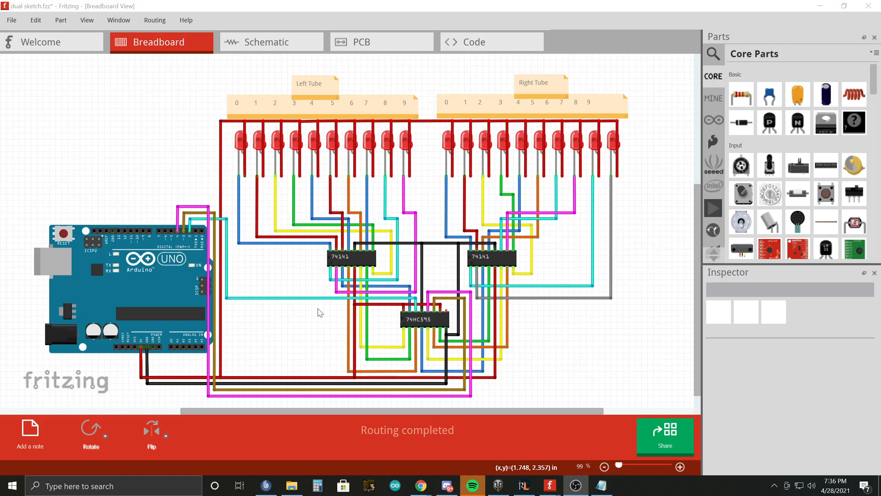
{"action": "mouse_move", "coordinate": [429, 215]}
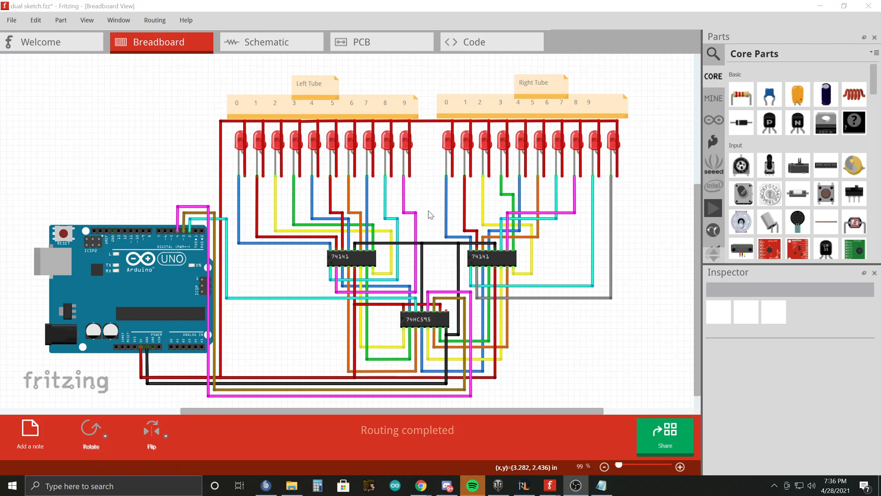
{"action": "mouse_move", "coordinate": [421, 274]}
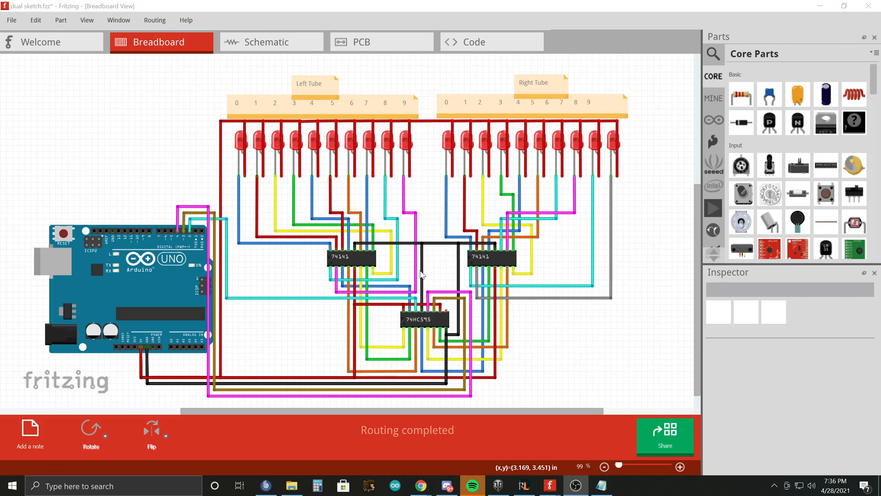
{"action": "mouse_move", "coordinate": [433, 278]}
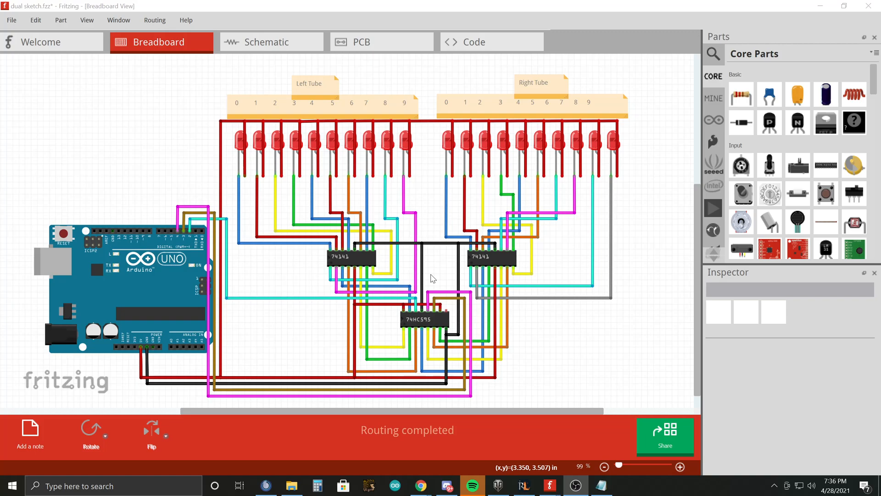
{"action": "mouse_move", "coordinate": [462, 259]}
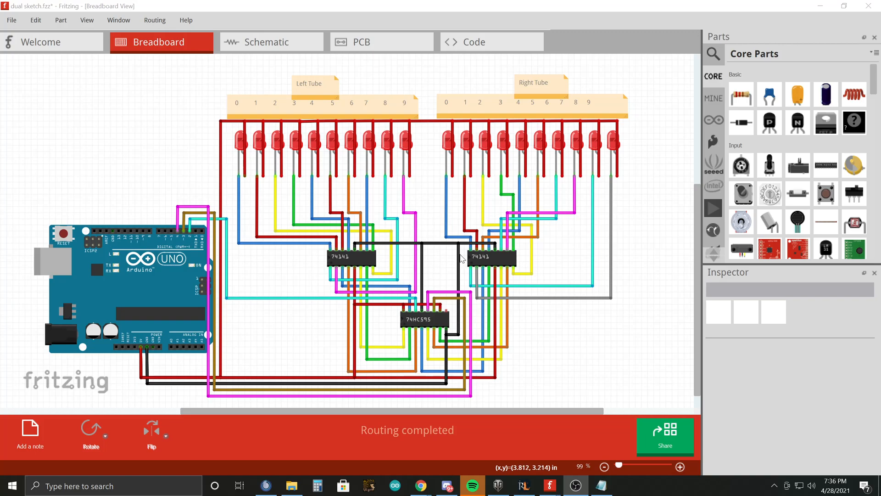
{"action": "mouse_move", "coordinate": [445, 267]}
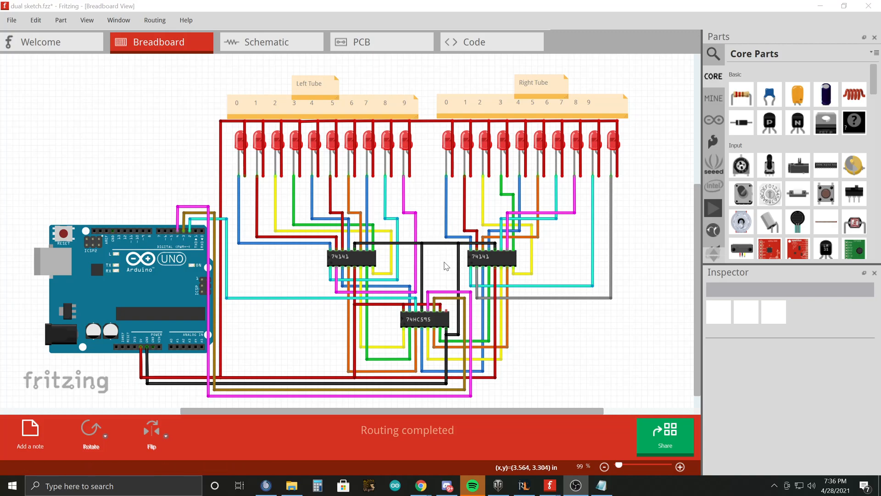
Bring up the Instructables Step 6 dual-tube circuit schematic in Chrome for wiring reference.
{"action": "left_click", "coordinate": [348, 257]}
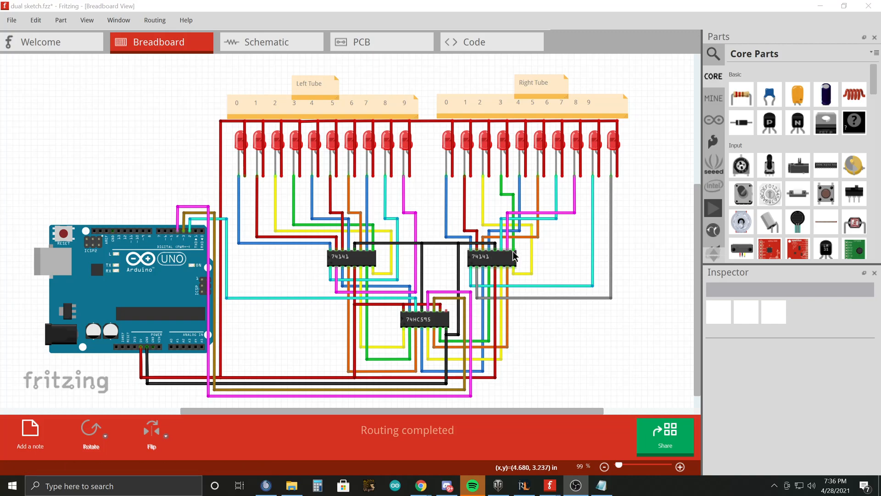
{"action": "mouse_move", "coordinate": [487, 265]}
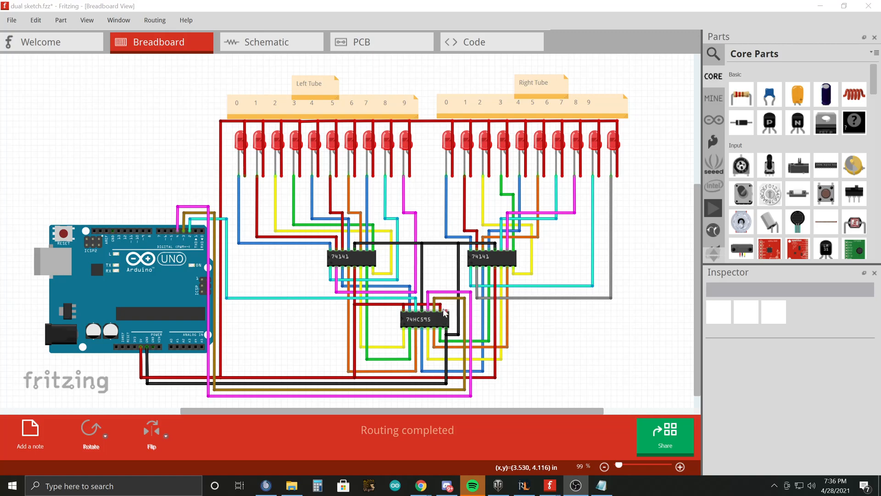
{"action": "mouse_move", "coordinate": [404, 326]}
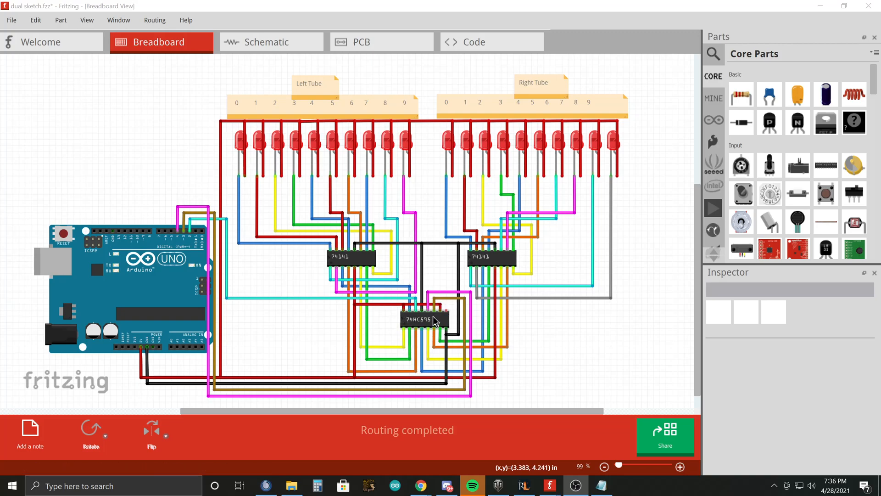
{"action": "mouse_move", "coordinate": [442, 320]}
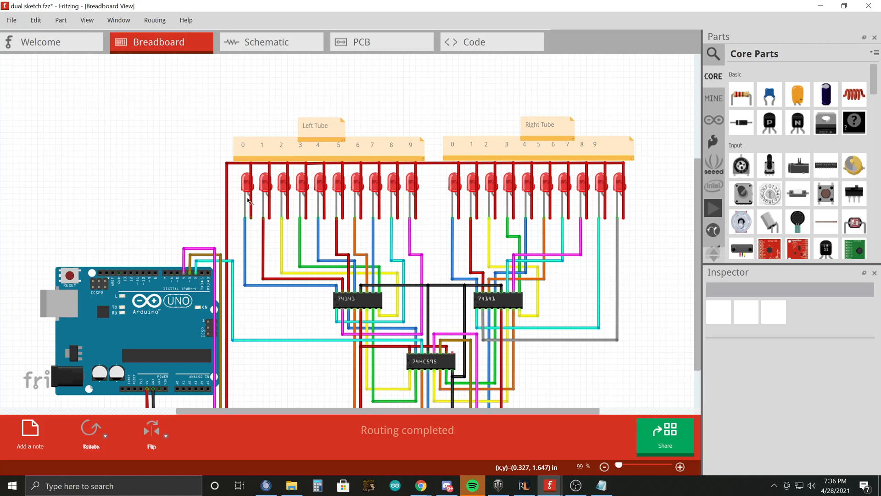
{"action": "mouse_move", "coordinate": [484, 187]}
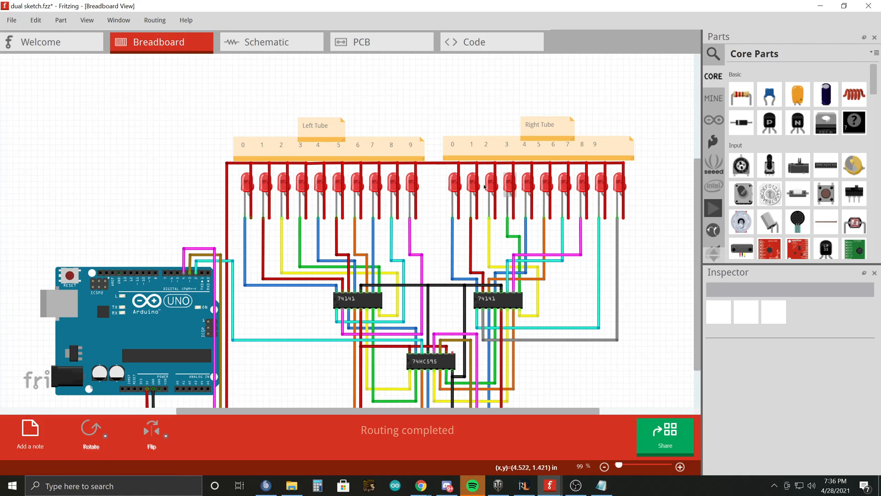
{"action": "mouse_move", "coordinate": [397, 130]}
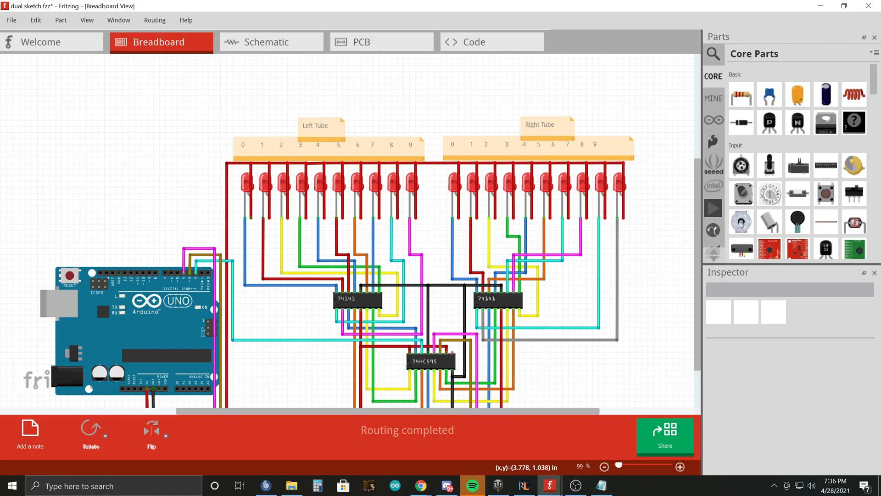
{"action": "mouse_move", "coordinate": [412, 174]}
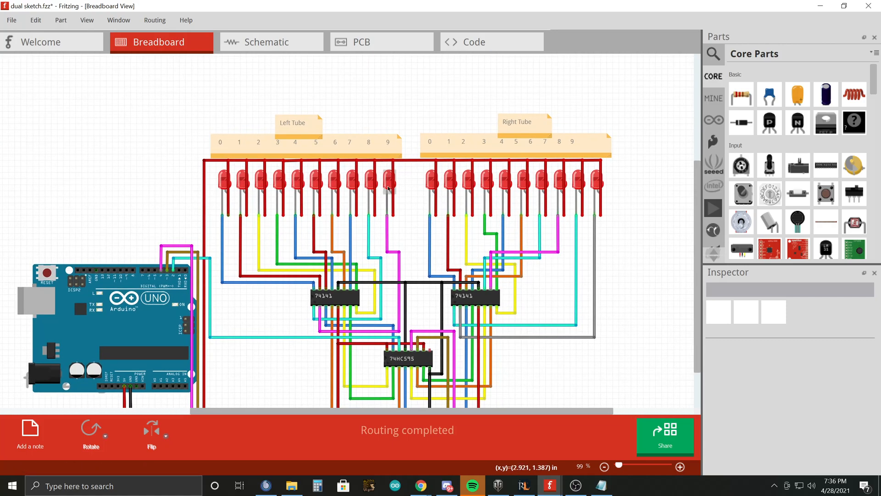
{"action": "mouse_move", "coordinate": [389, 192]}
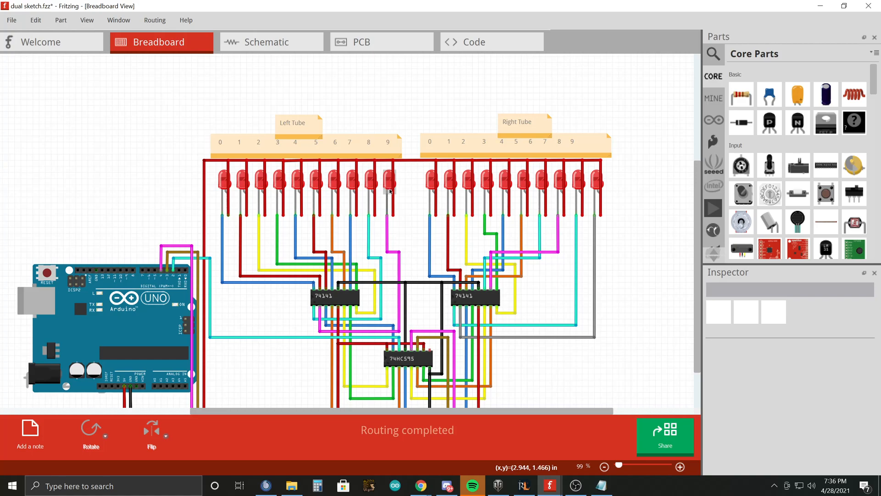
{"action": "mouse_move", "coordinate": [390, 192]}
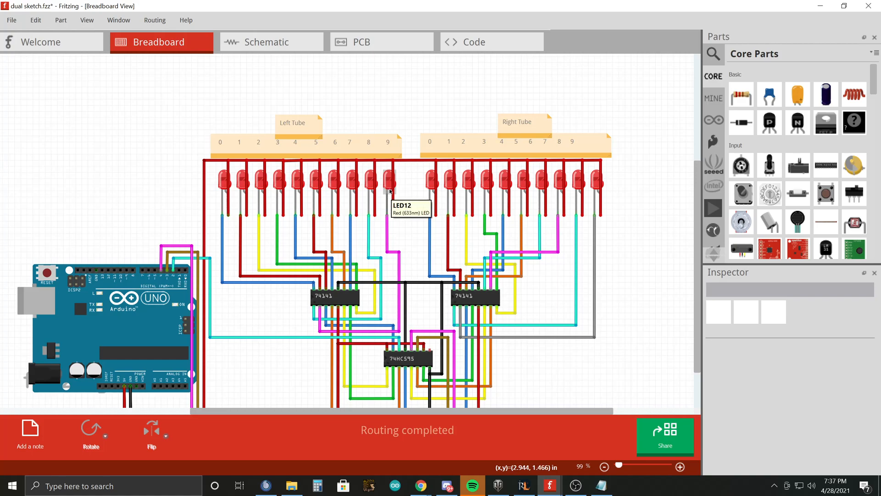
{"action": "mouse_move", "coordinate": [429, 476]}
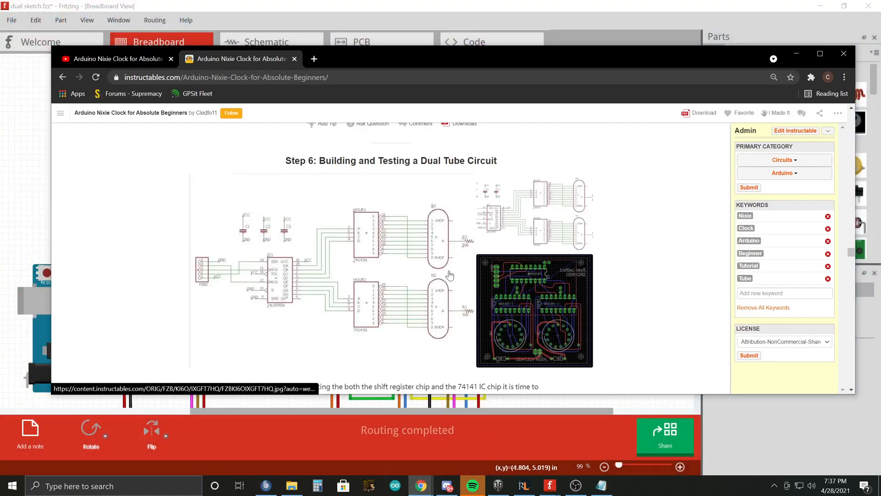
{"action": "mouse_move", "coordinate": [431, 242]}
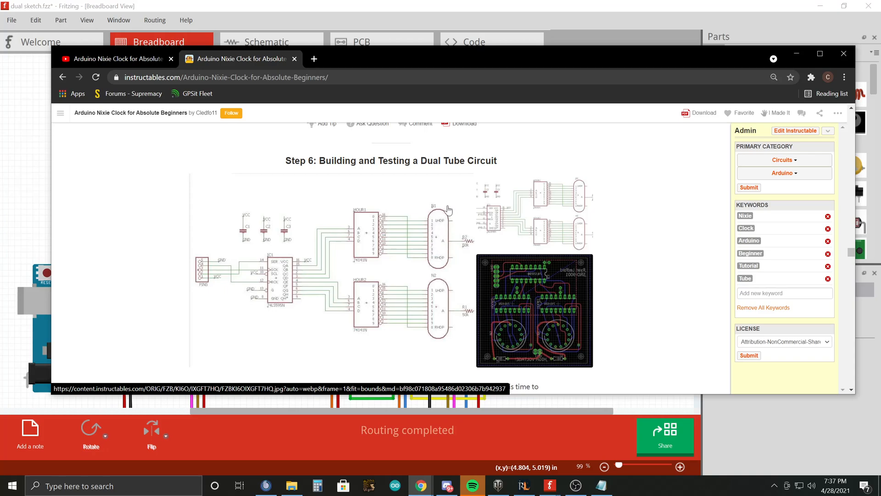
{"action": "mouse_move", "coordinate": [454, 314]}
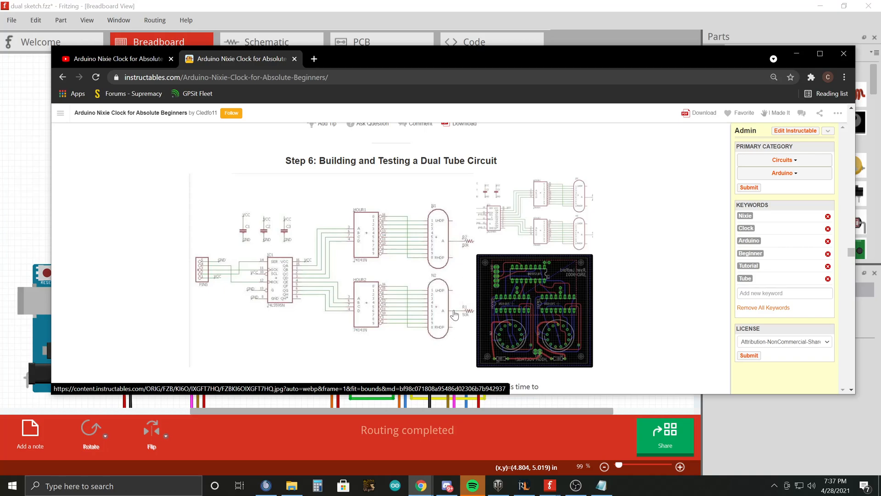
{"action": "mouse_move", "coordinate": [434, 225]}
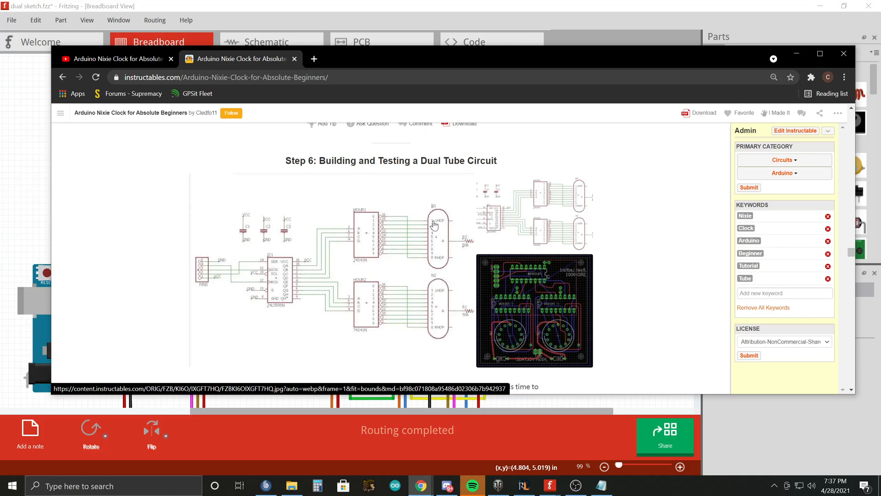
{"action": "mouse_move", "coordinate": [435, 253]}
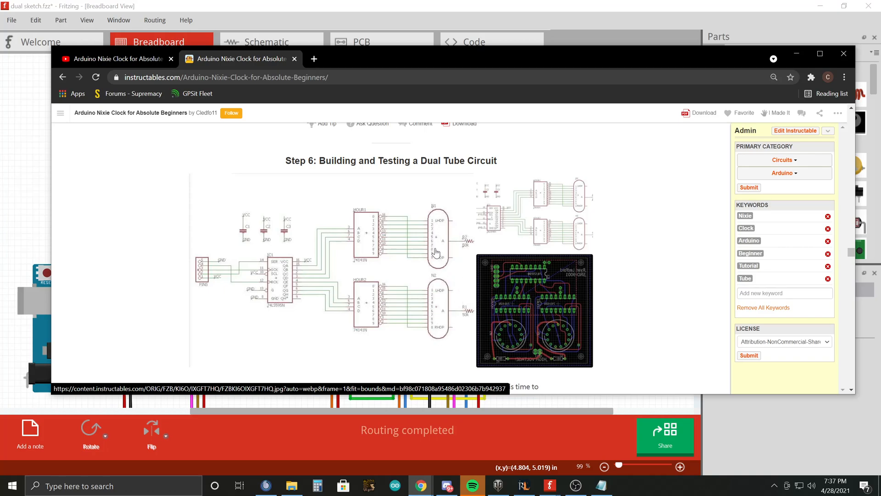
{"action": "mouse_move", "coordinate": [461, 137]}
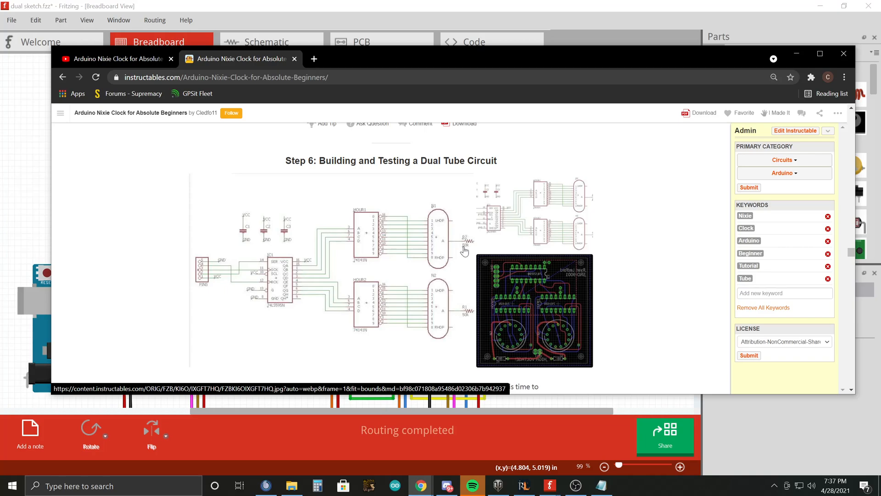
{"action": "mouse_move", "coordinate": [471, 245]}
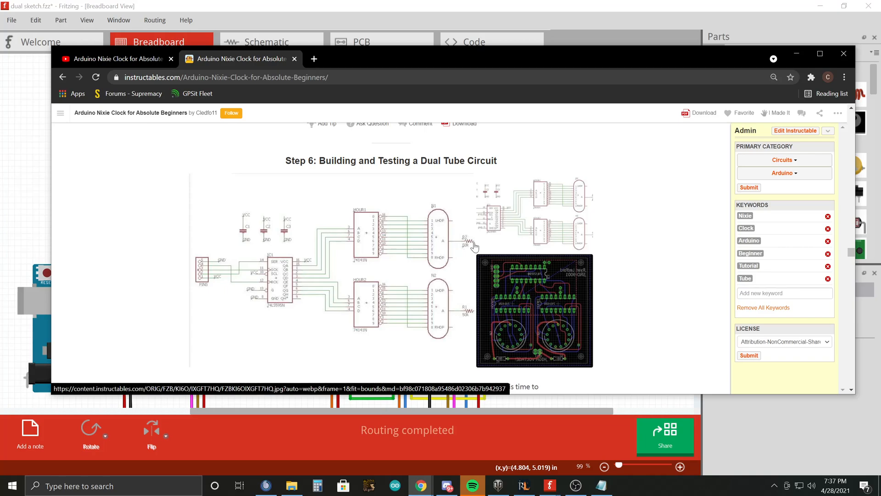
{"action": "mouse_move", "coordinate": [470, 253]}
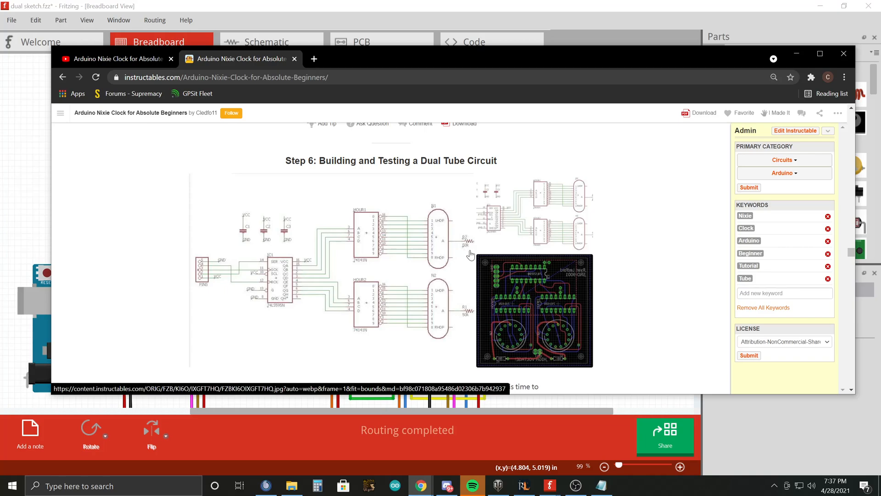
{"action": "mouse_move", "coordinate": [460, 264]}
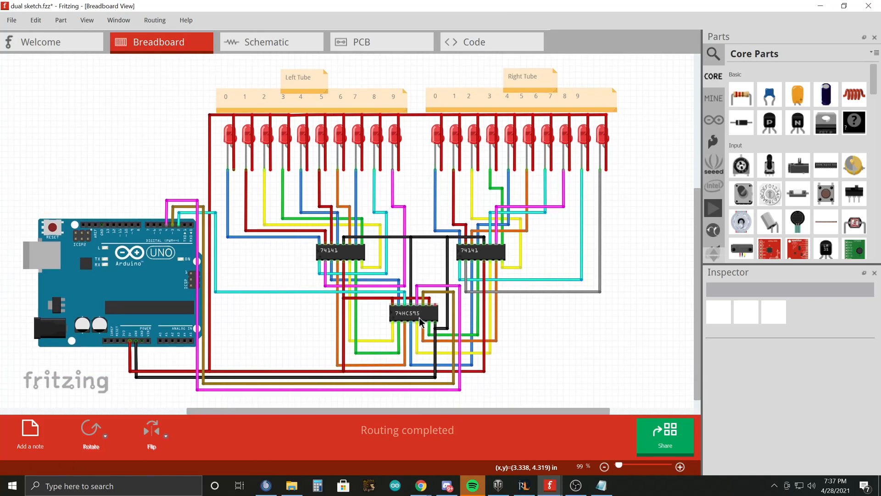
{"action": "mouse_move", "coordinate": [414, 315]}
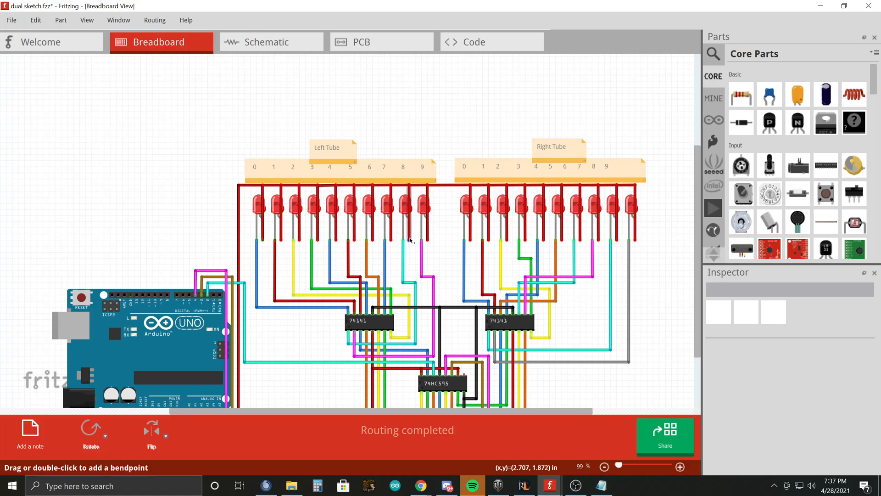
{"action": "mouse_move", "coordinate": [278, 186]}
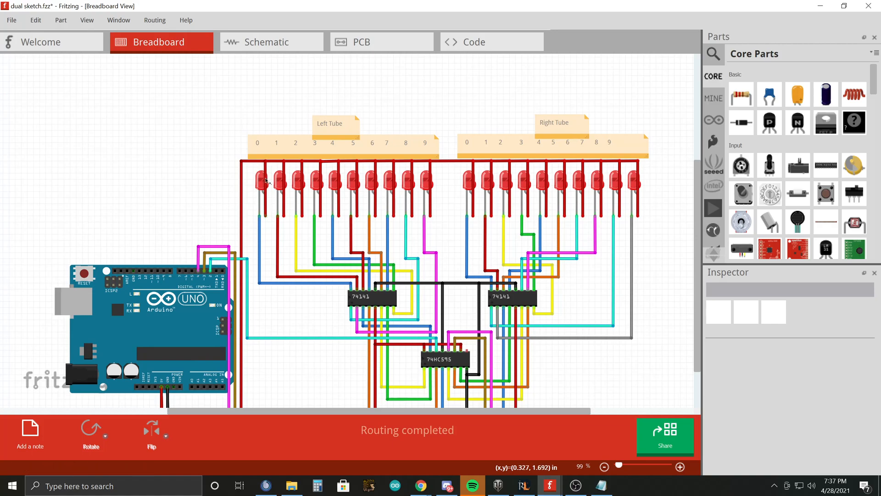
{"action": "mouse_move", "coordinate": [285, 177]}
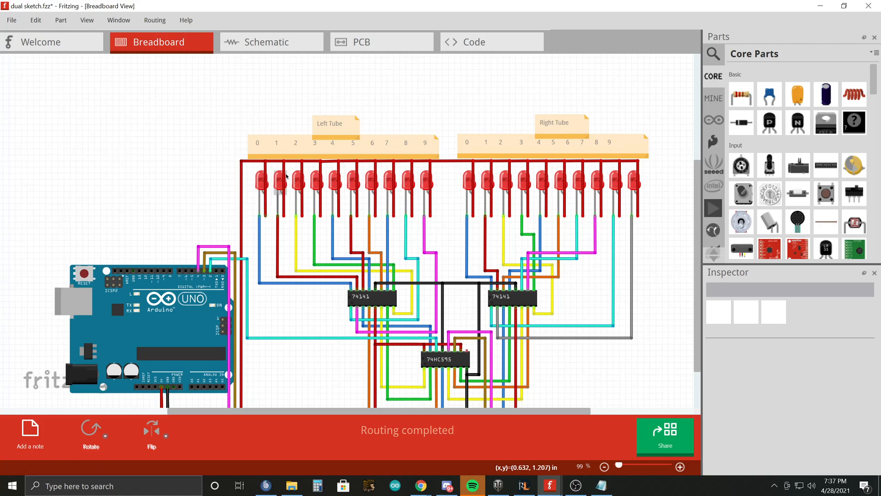
{"action": "mouse_move", "coordinate": [277, 207]}
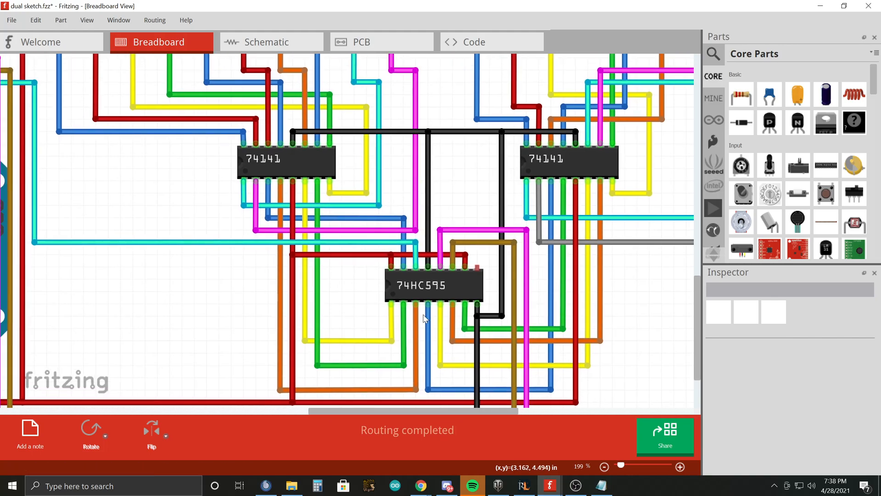
{"action": "scroll", "scroll_direction": "down", "scroll_amount": 3}
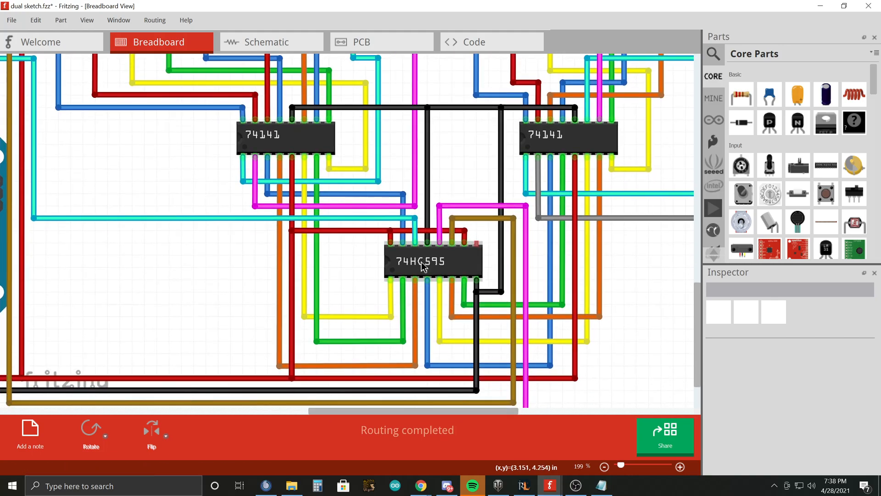
{"action": "mouse_move", "coordinate": [421, 264]}
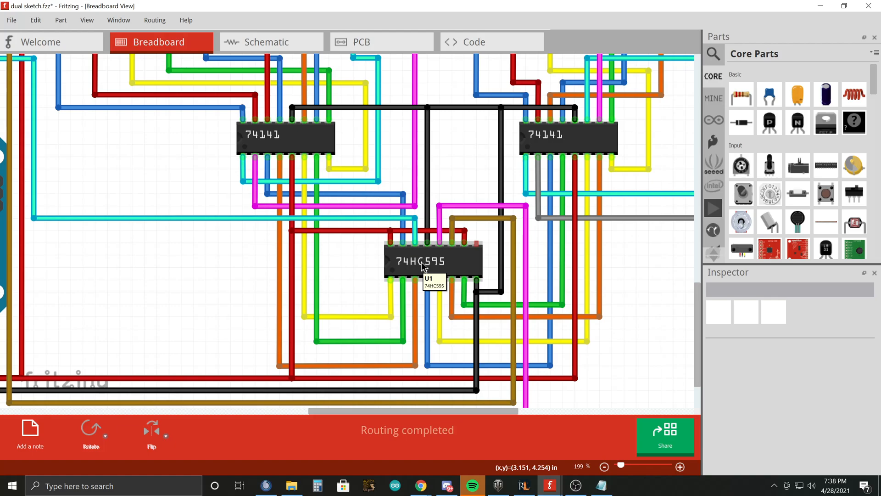
{"action": "mouse_move", "coordinate": [394, 291]}
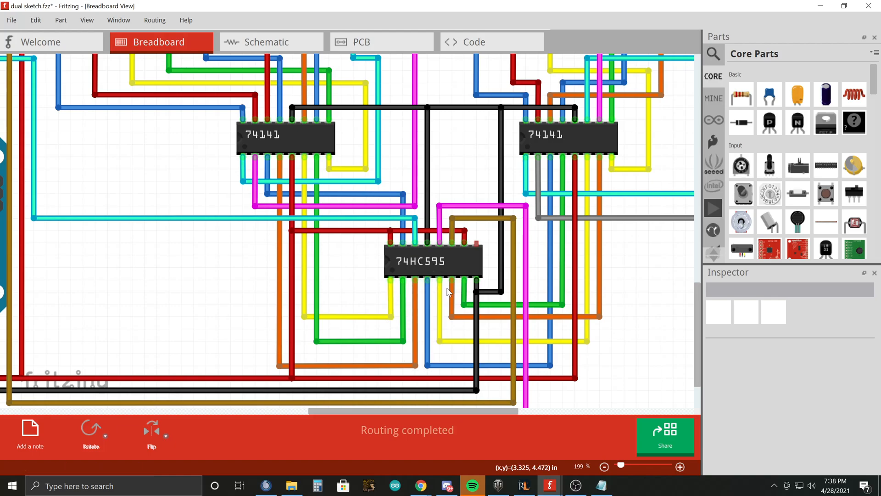
{"action": "mouse_move", "coordinate": [301, 203]}
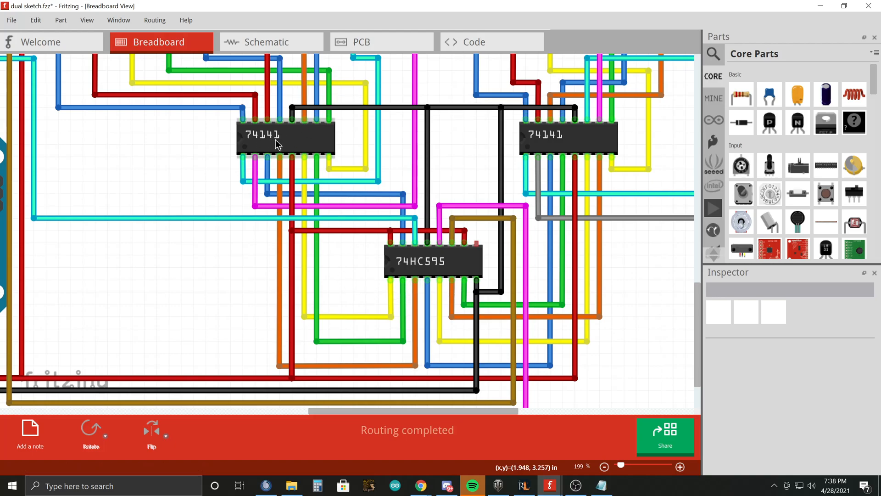
{"action": "mouse_move", "coordinate": [554, 138]}
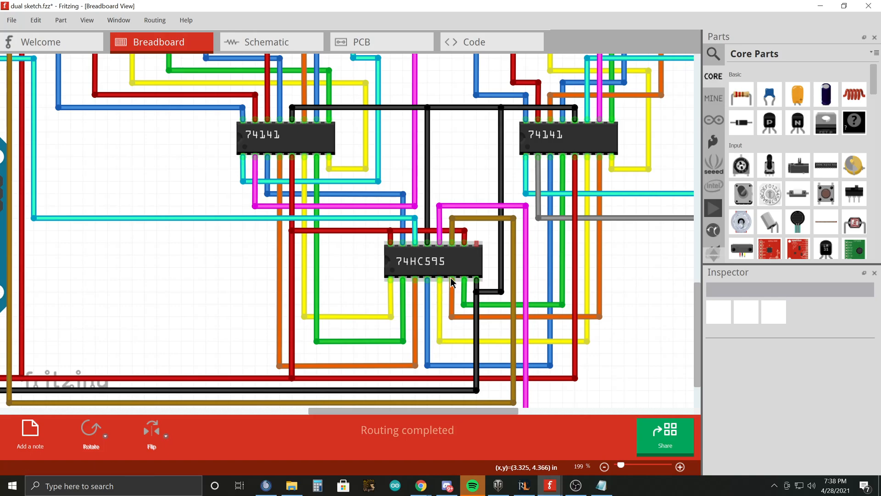
{"action": "mouse_move", "coordinate": [460, 289]}
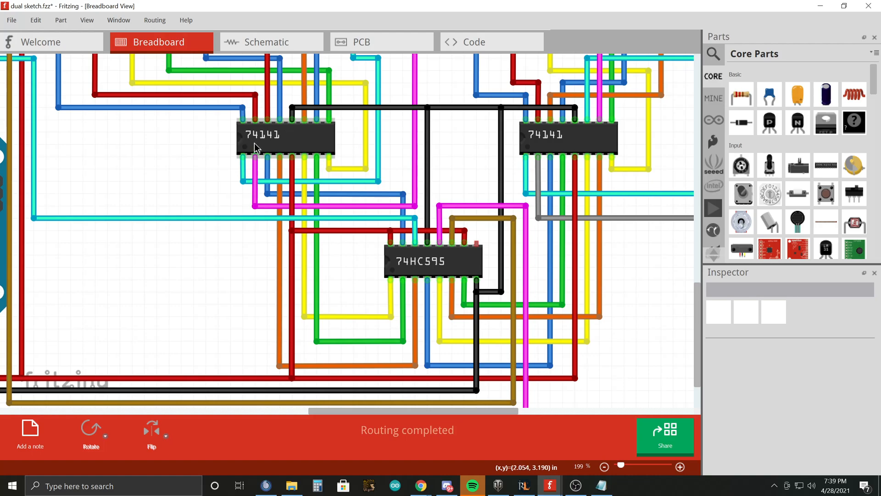
{"action": "mouse_move", "coordinate": [308, 172]}
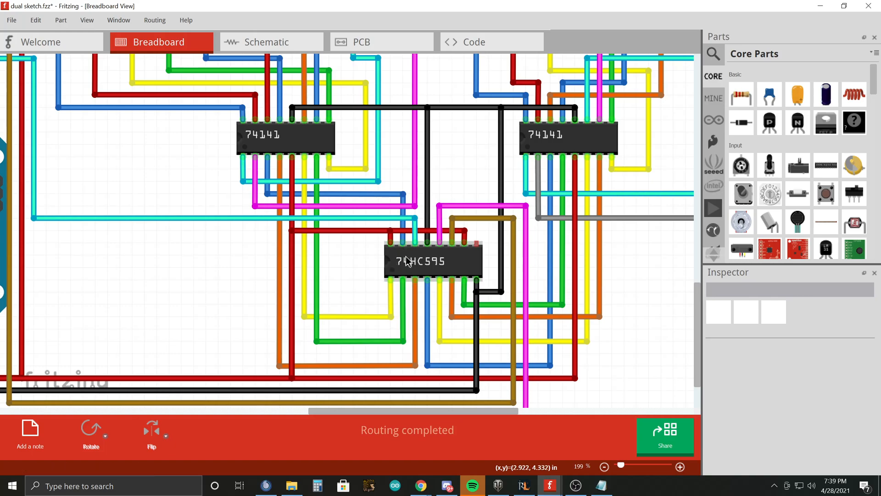
{"action": "mouse_move", "coordinate": [423, 270]}
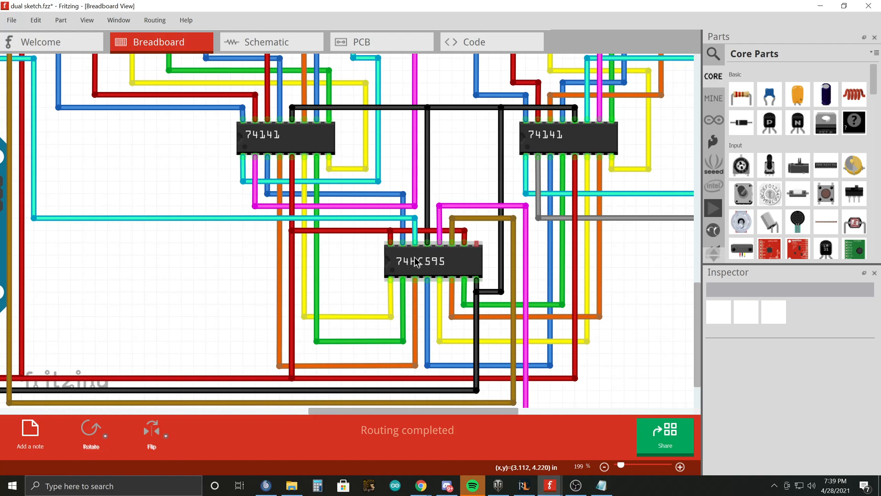
{"action": "mouse_move", "coordinate": [413, 259]}
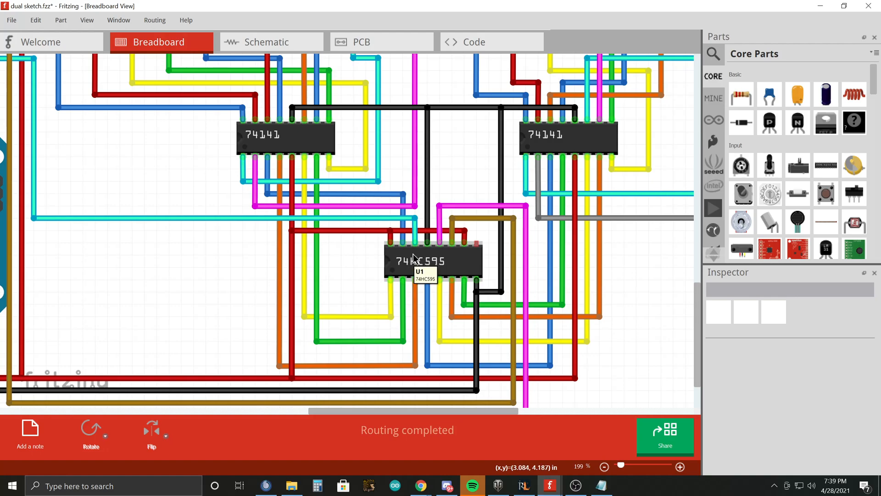
{"action": "mouse_move", "coordinate": [308, 134]}
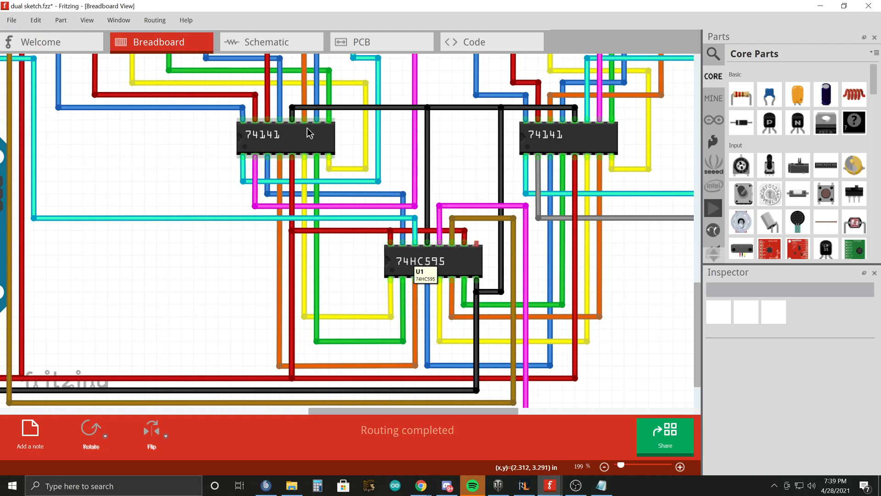
{"action": "mouse_move", "coordinate": [302, 134]}
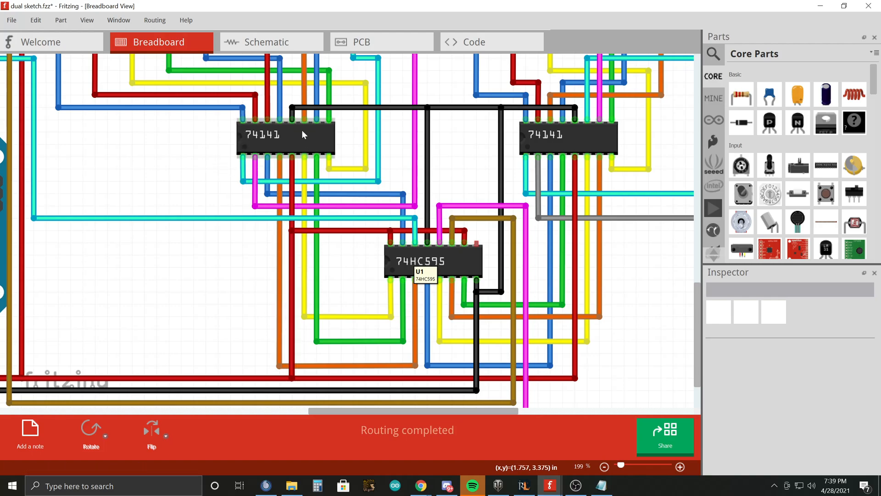
{"action": "mouse_move", "coordinate": [391, 237]}
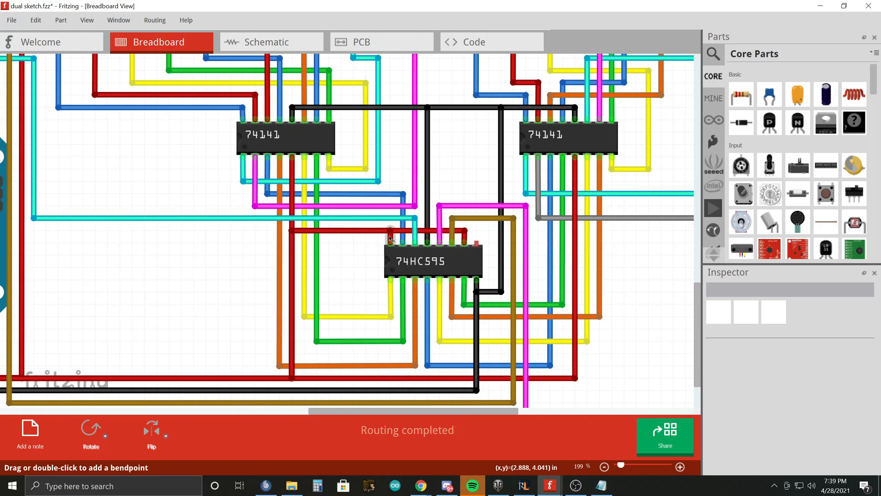
{"action": "scroll", "scroll_direction": "down", "scroll_amount": 3}
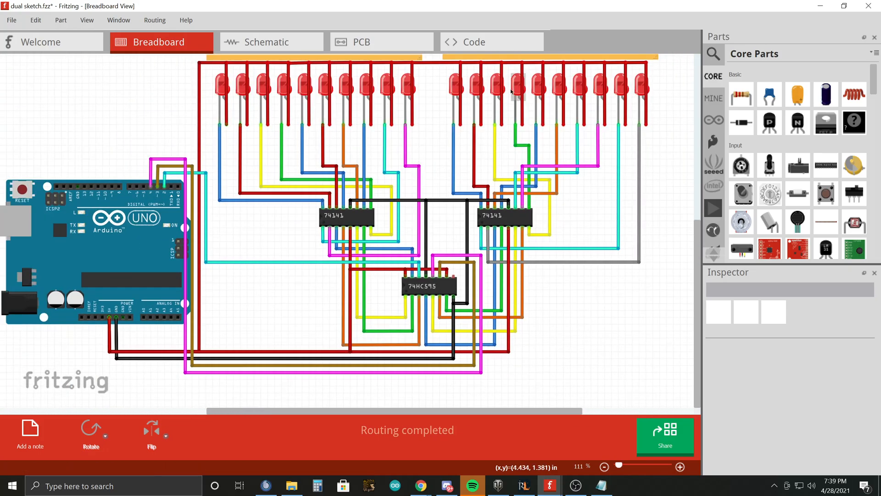
{"action": "mouse_move", "coordinate": [452, 275]}
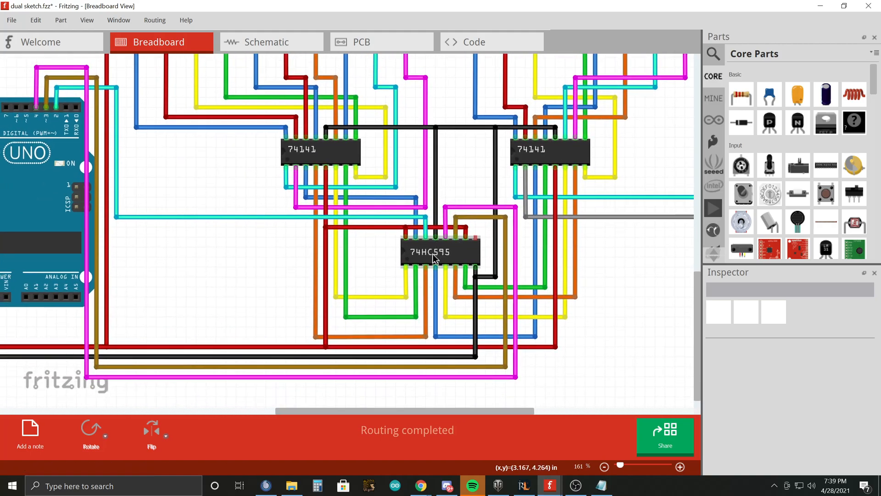
{"action": "mouse_move", "coordinate": [425, 246]}
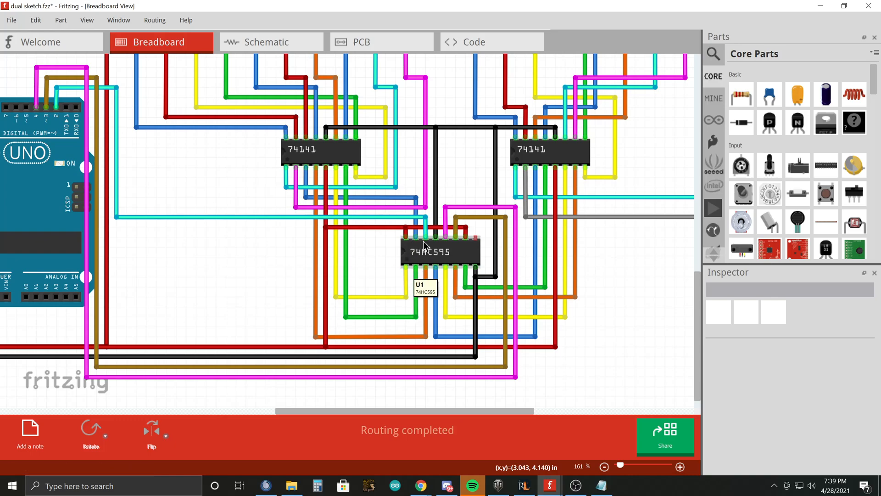
{"action": "mouse_move", "coordinate": [430, 274]}
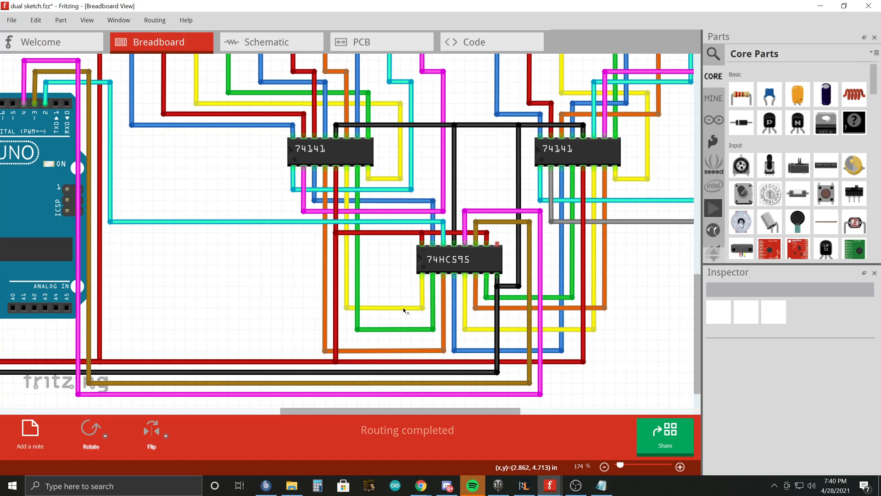
{"action": "mouse_move", "coordinate": [435, 321]}
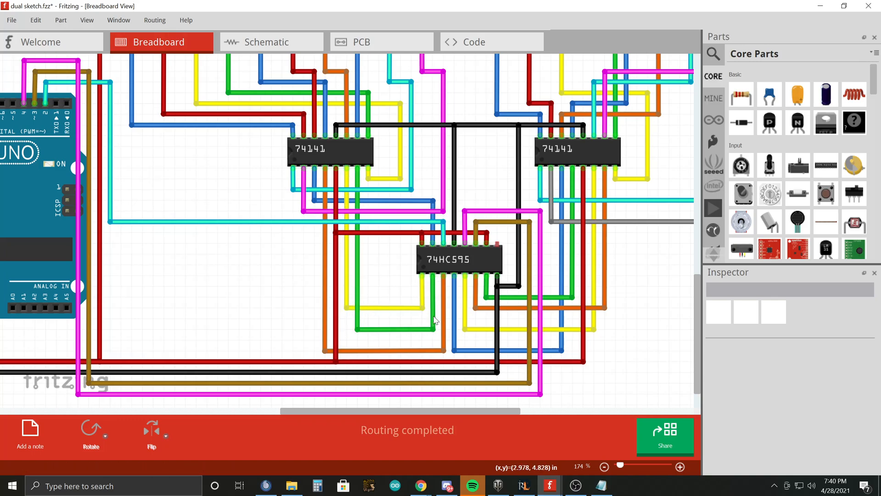
{"action": "mouse_move", "coordinate": [349, 233]}
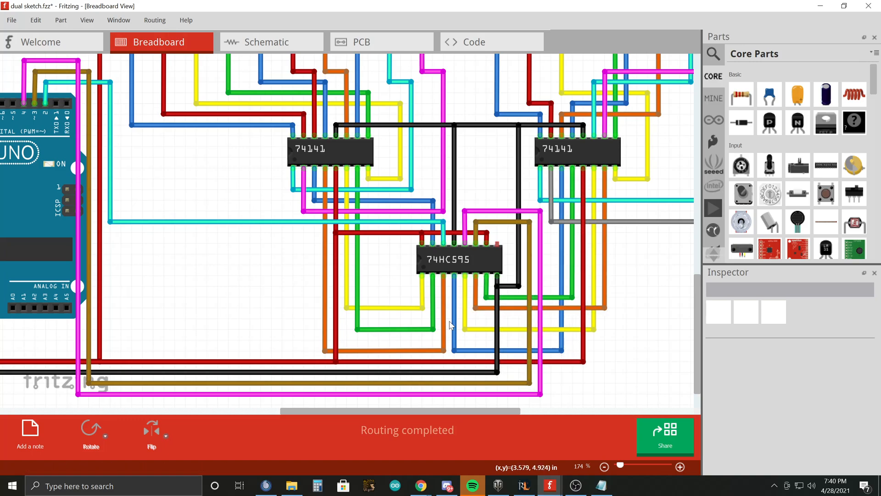
{"action": "mouse_move", "coordinate": [444, 249]}
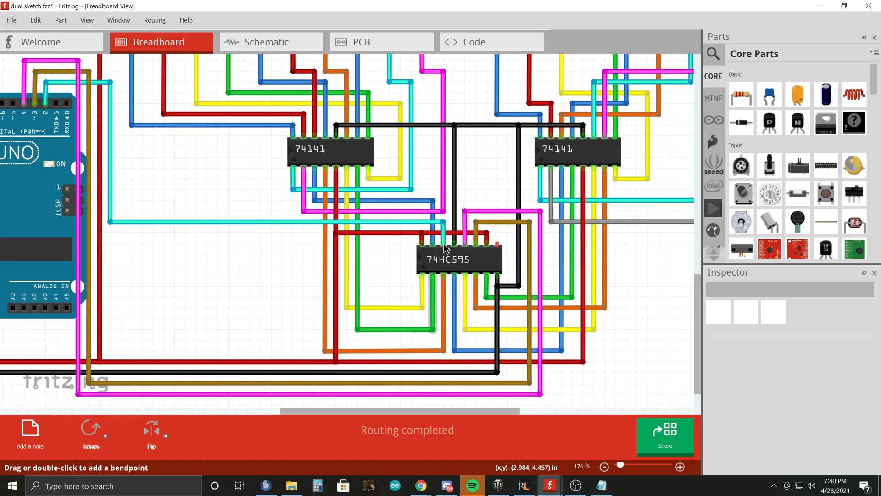
{"action": "mouse_move", "coordinate": [579, 156]}
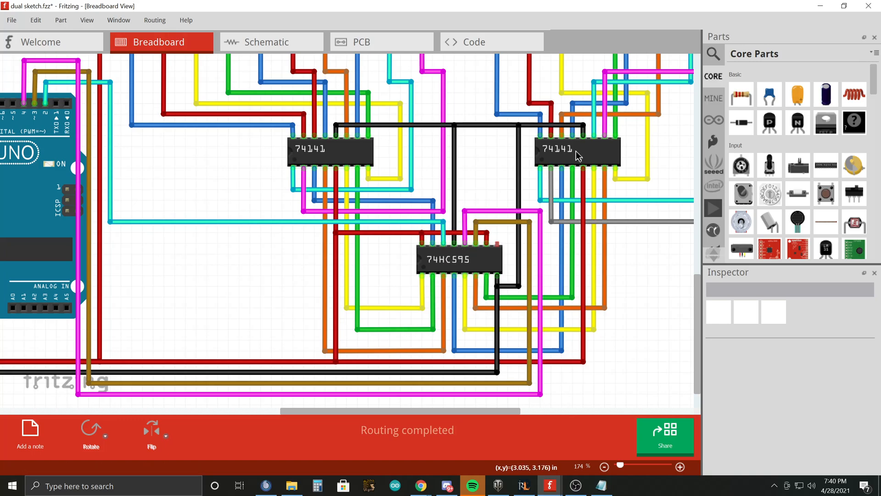
{"action": "mouse_move", "coordinate": [379, 156]}
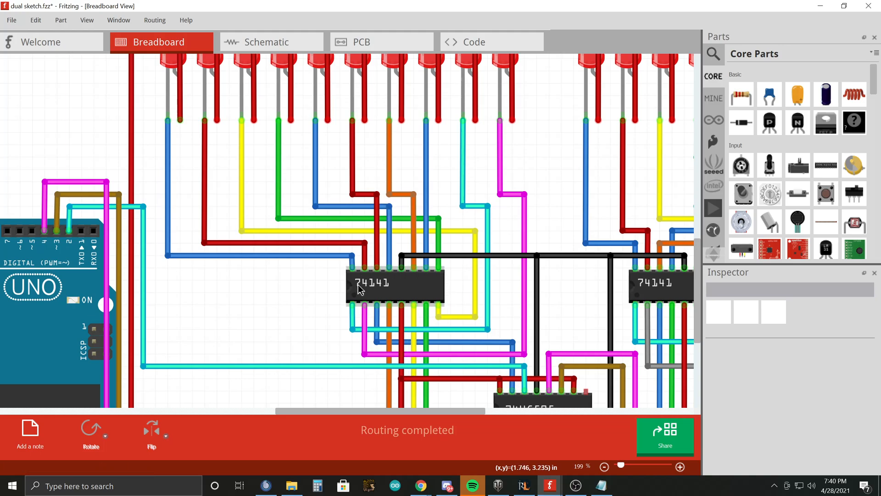
{"action": "mouse_move", "coordinate": [369, 306]}
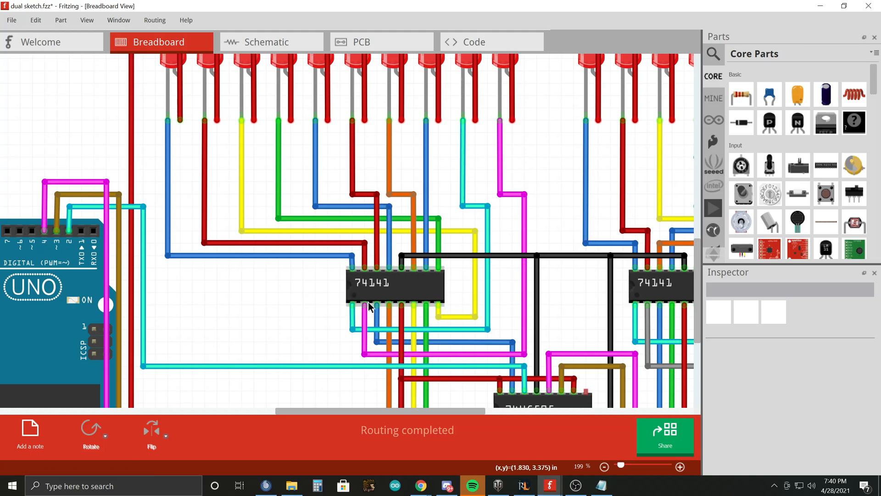
{"action": "mouse_move", "coordinate": [349, 269]}
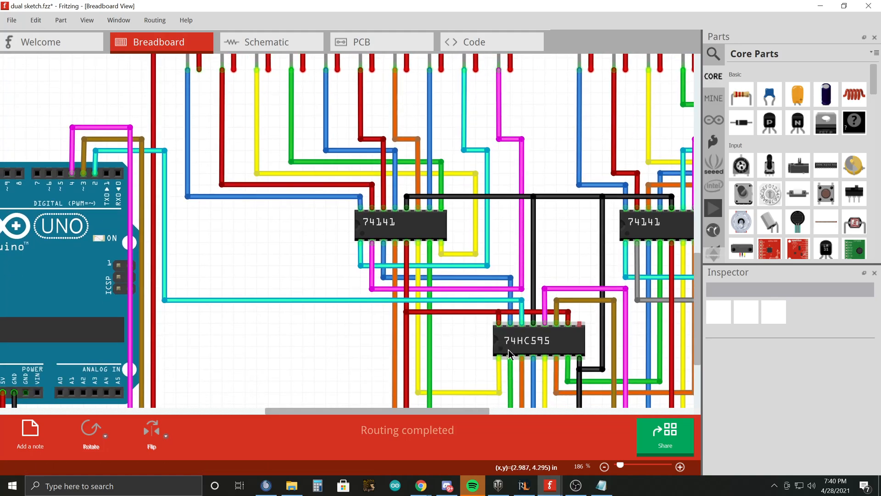
{"action": "mouse_move", "coordinate": [515, 363]}
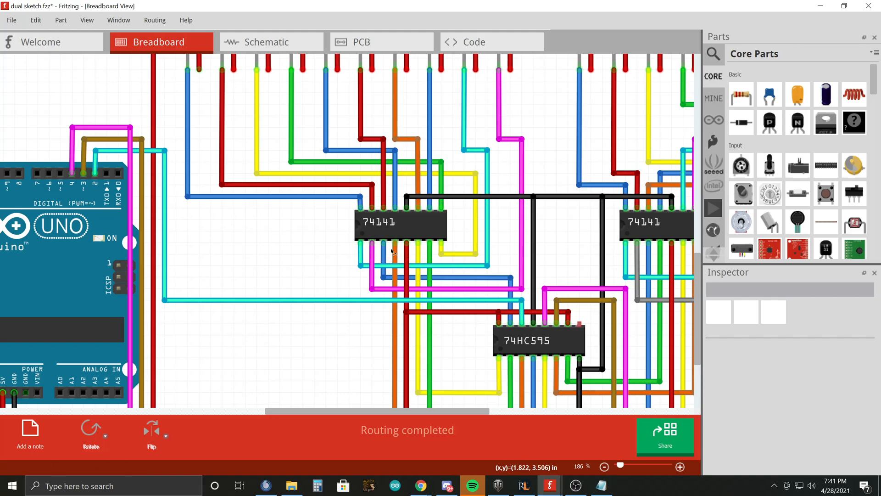
{"action": "scroll", "scroll_direction": "down", "scroll_amount": 3}
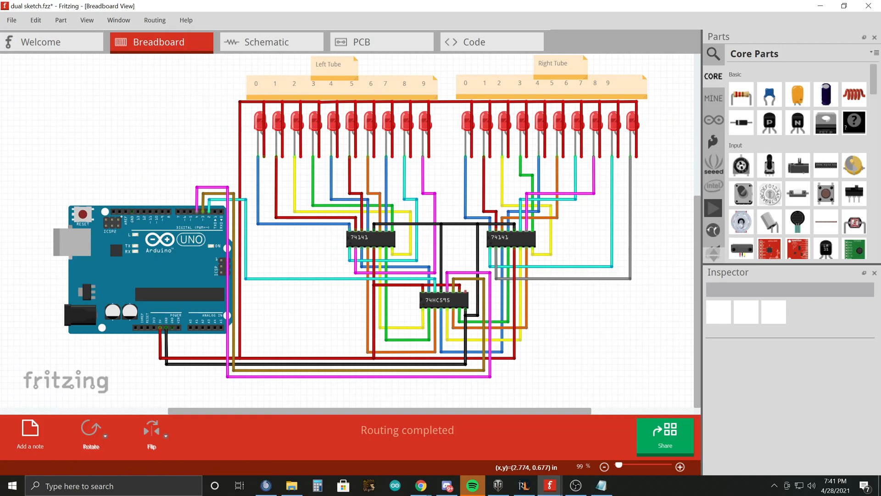
{"action": "mouse_move", "coordinate": [460, 221]}
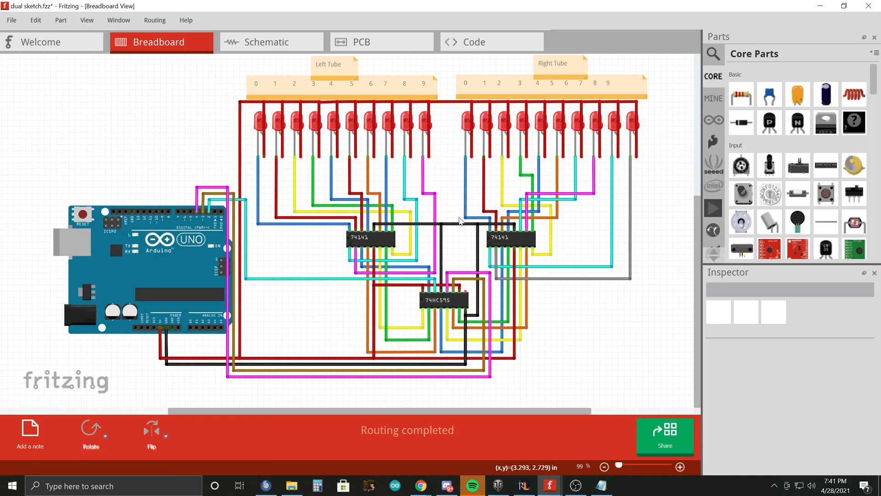
{"action": "left_click", "coordinate": [679, 466]}
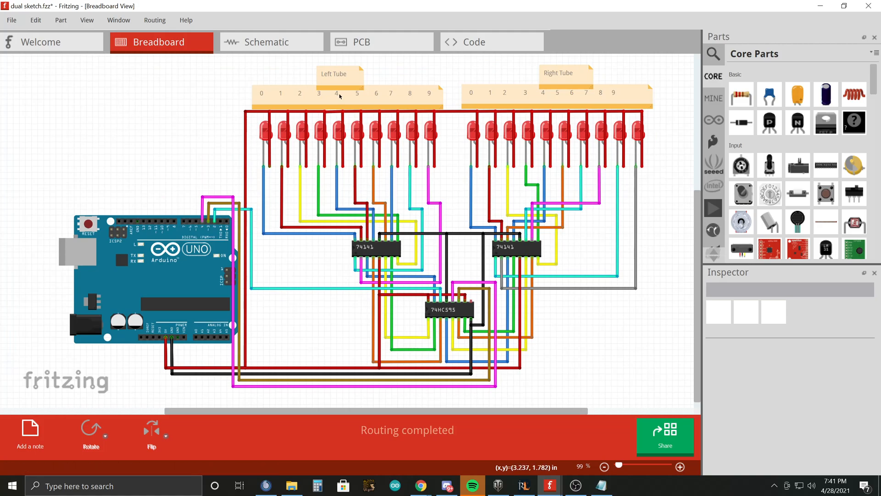
{"action": "mouse_move", "coordinate": [456, 270]}
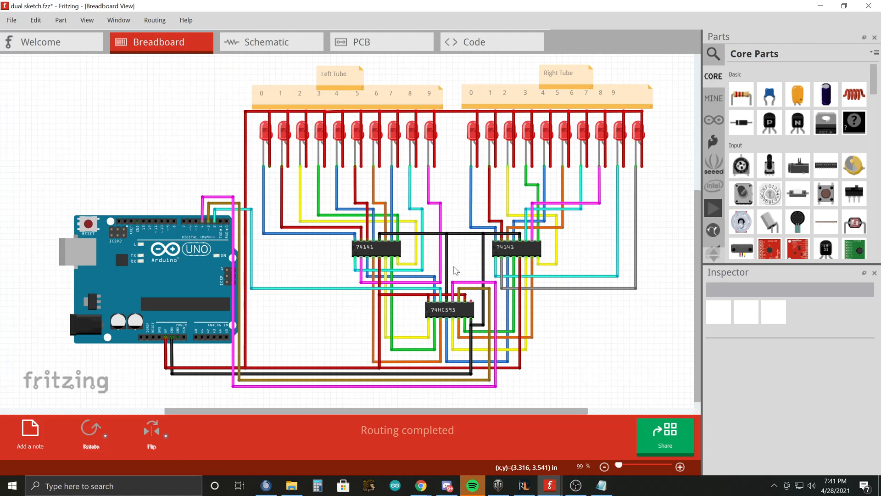
{"action": "scroll", "scroll_direction": "down", "scroll_amount": 3}
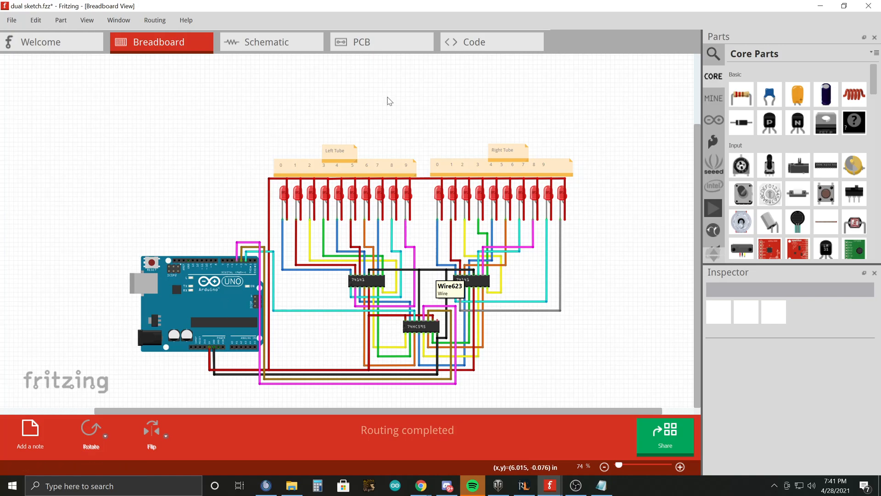
{"action": "mouse_move", "coordinate": [557, 344]}
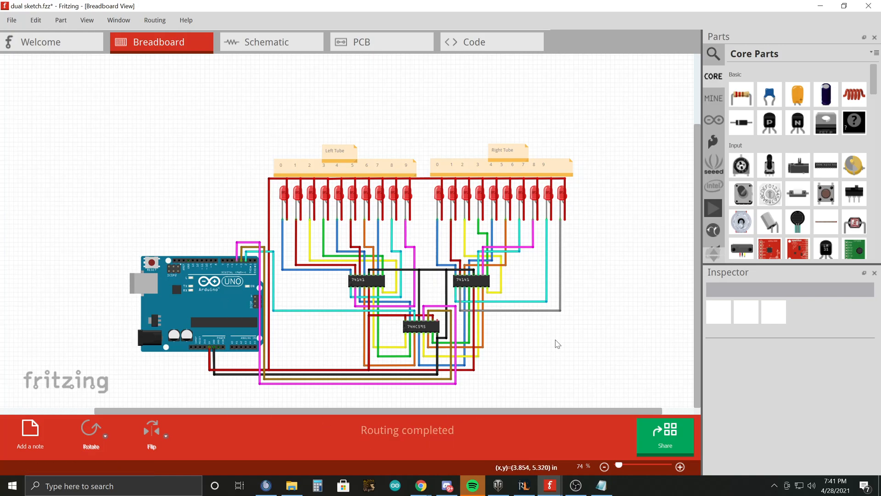
{"action": "mouse_move", "coordinate": [505, 317]}
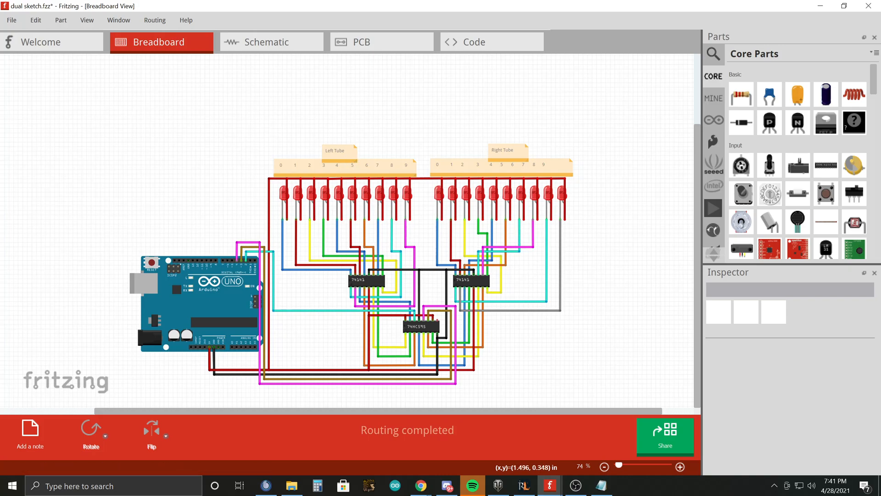
{"action": "mouse_move", "coordinate": [445, 291]}
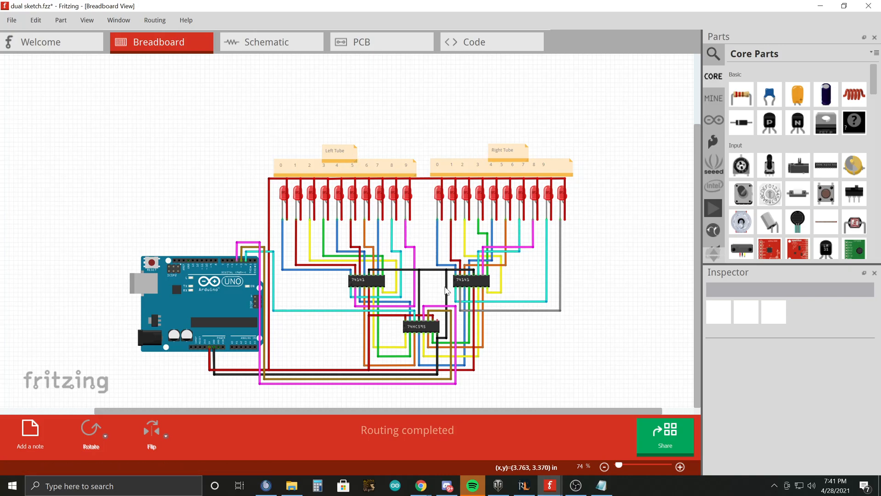
{"action": "mouse_move", "coordinate": [446, 291]}
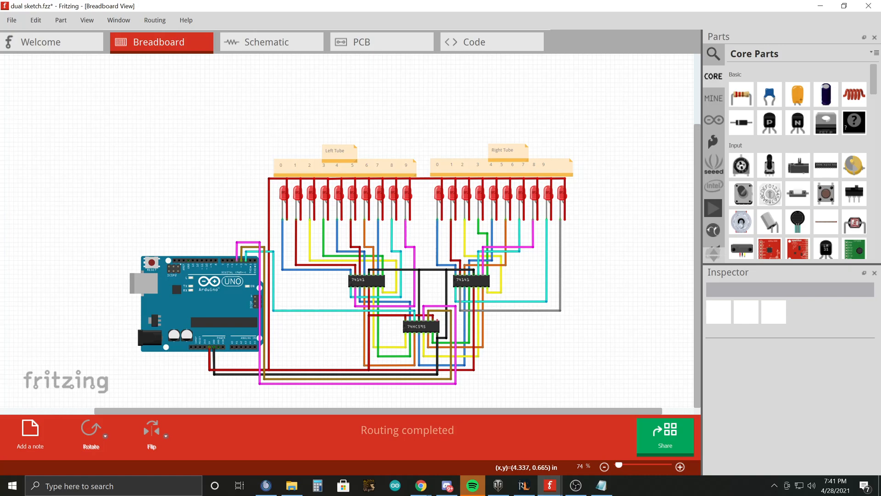
{"action": "mouse_move", "coordinate": [405, 230]}
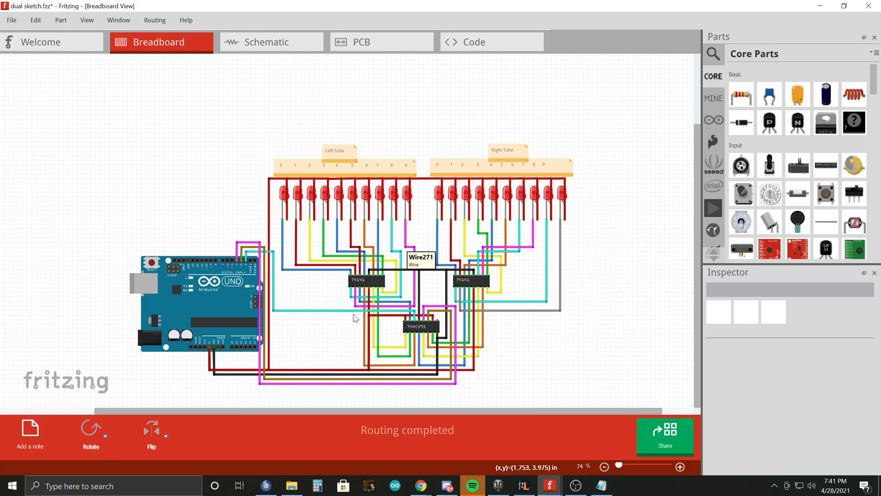
{"action": "scroll", "scroll_direction": "down", "scroll_amount": 3}
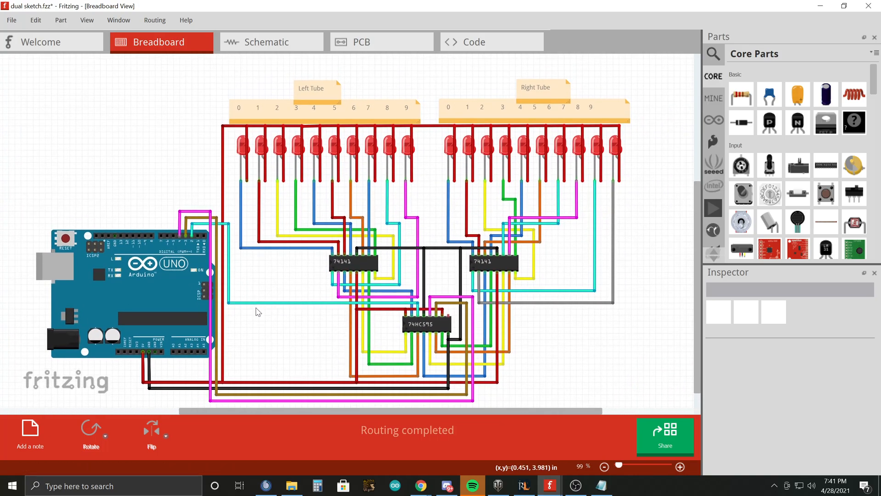
{"action": "mouse_move", "coordinate": [267, 334]}
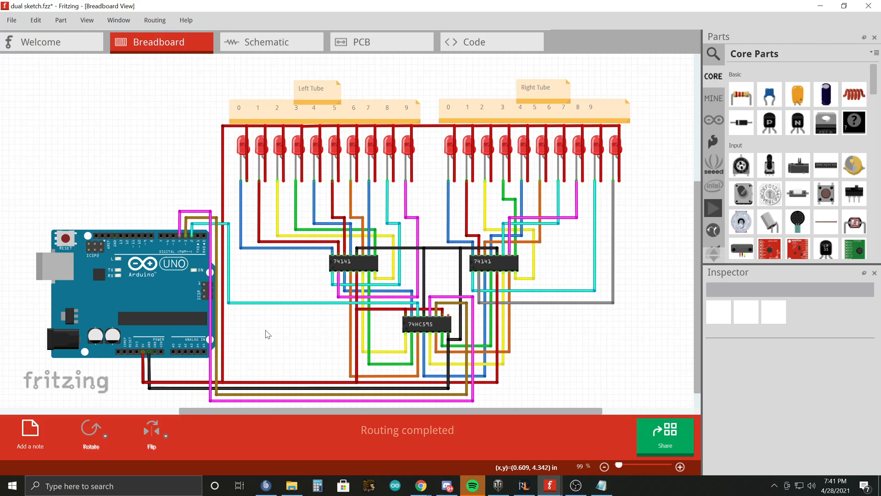
{"action": "mouse_move", "coordinate": [270, 379]}
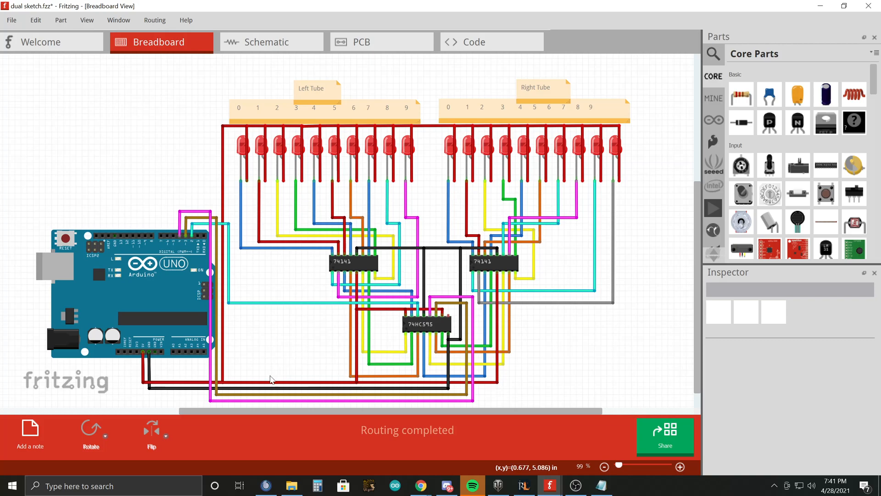
{"action": "mouse_move", "coordinate": [335, 382]}
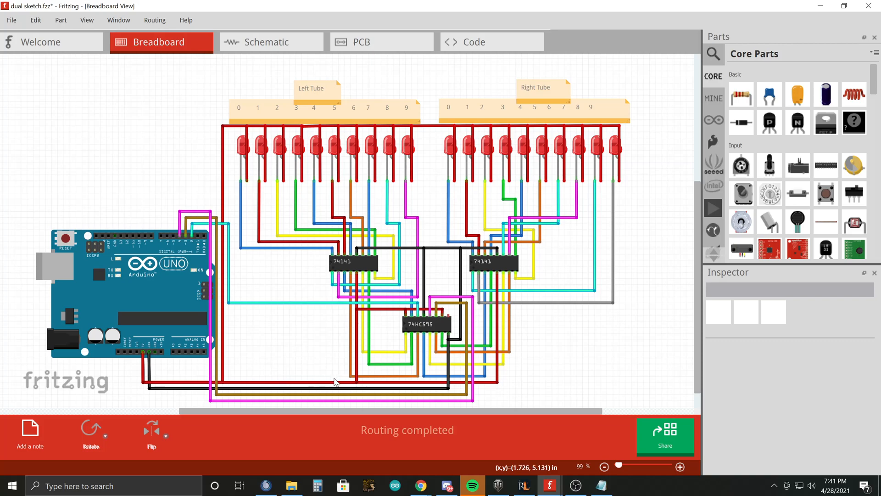
{"action": "mouse_move", "coordinate": [302, 341]}
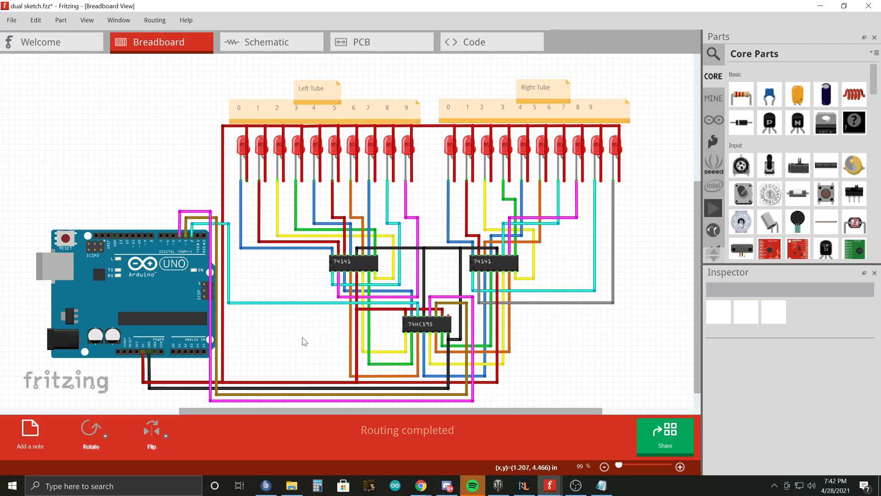
{"action": "mouse_move", "coordinate": [308, 322]}
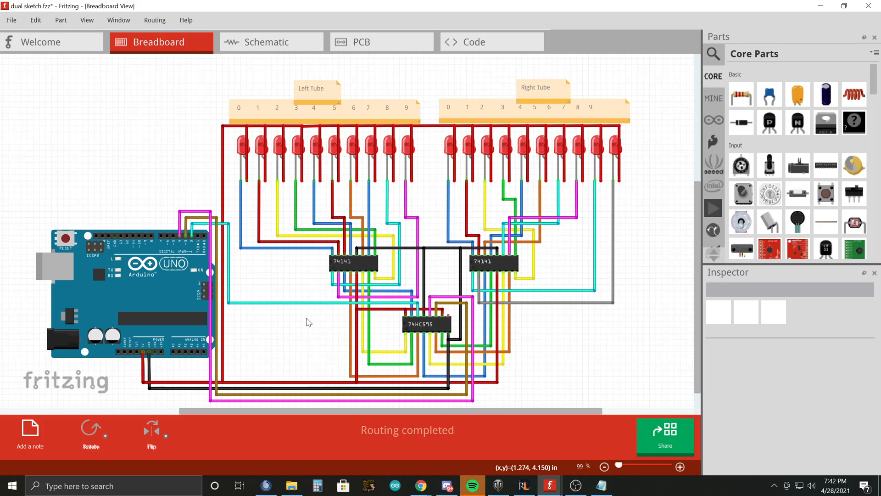